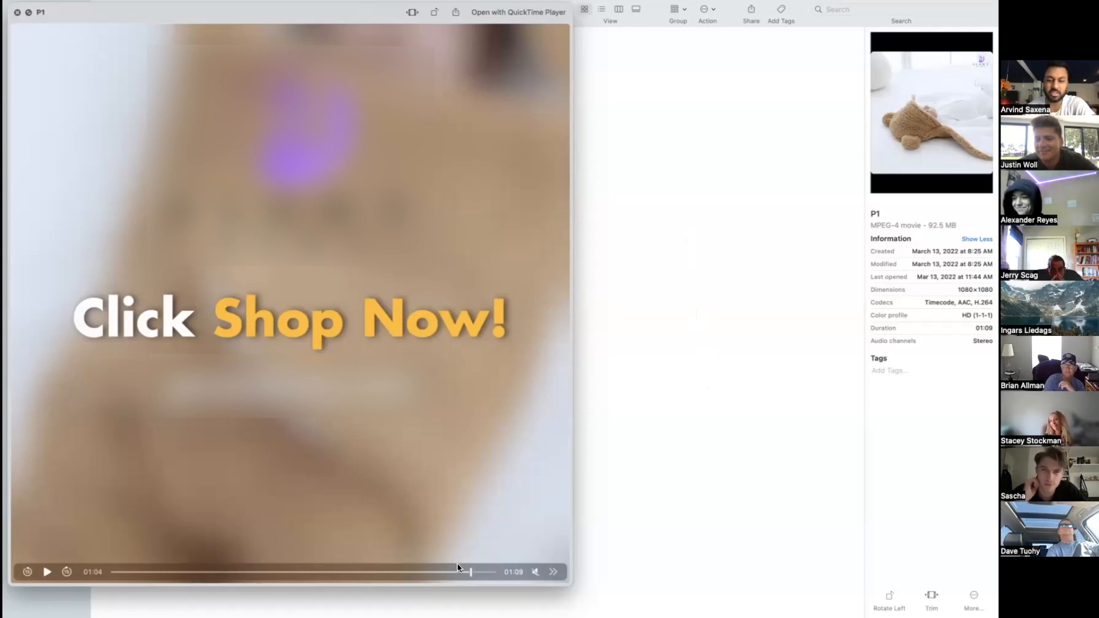
# Scrub the P1 swaddle ad back to its opening teddy-bear hooded blanket scene
pyautogui.moveTo(470, 571); pyautogui.dragTo(151, 571)
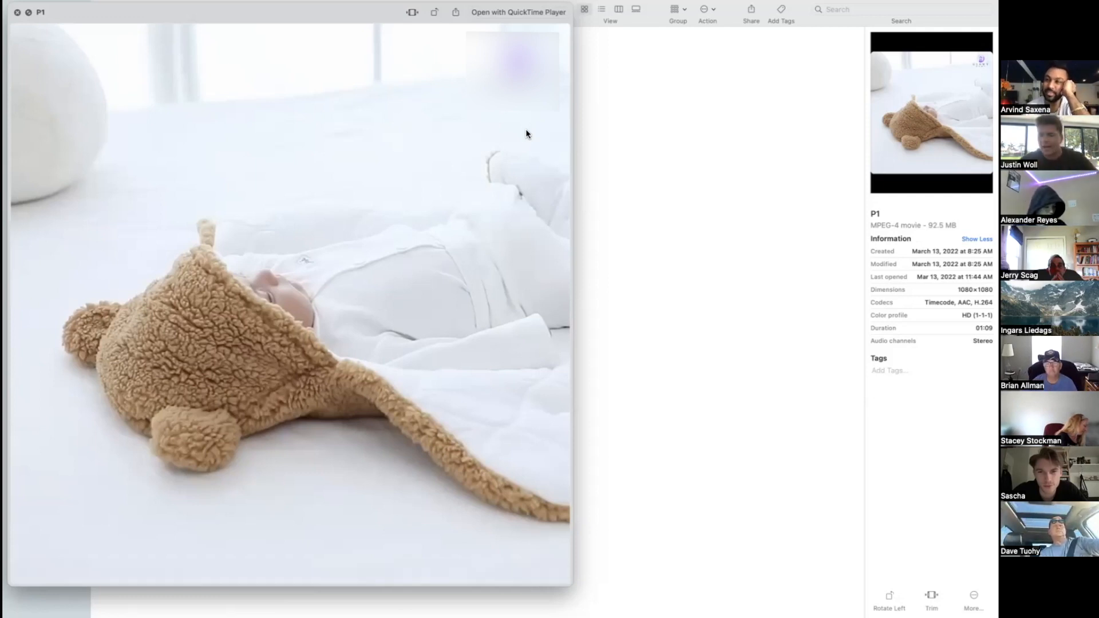
pyautogui.moveTo(533, 150)
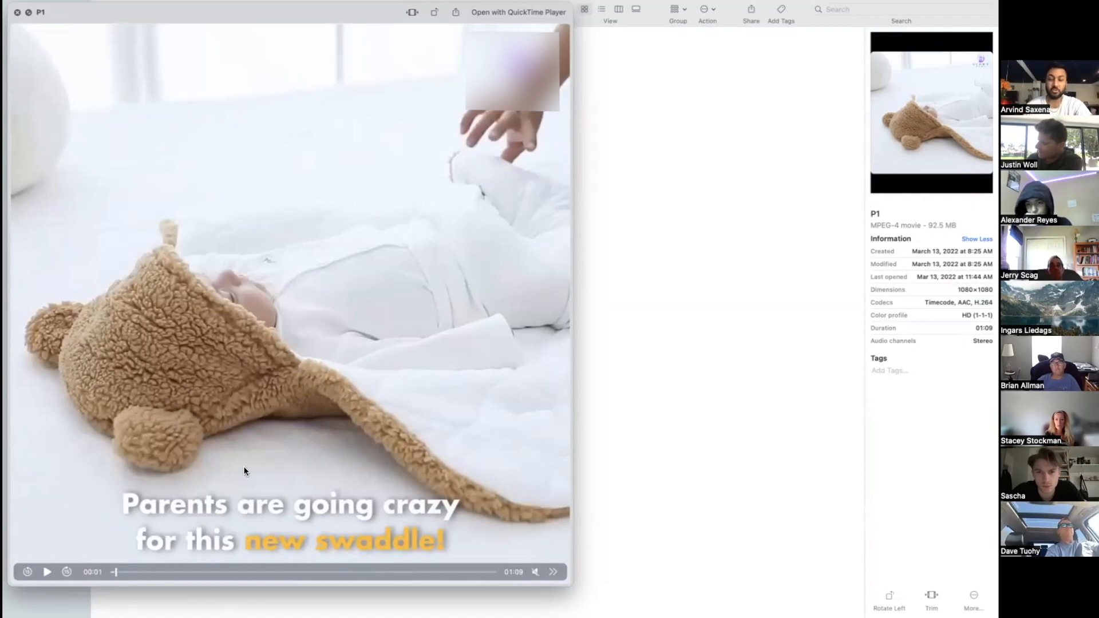
pyautogui.moveTo(252, 471)
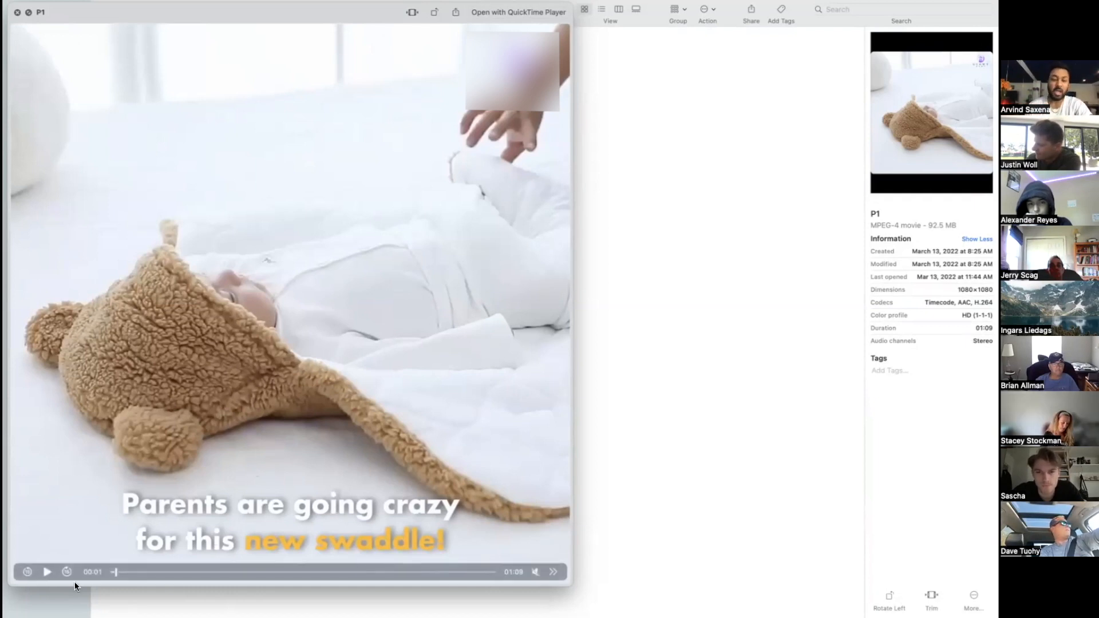
pyautogui.moveTo(114, 572); pyautogui.dragTo(140, 572)
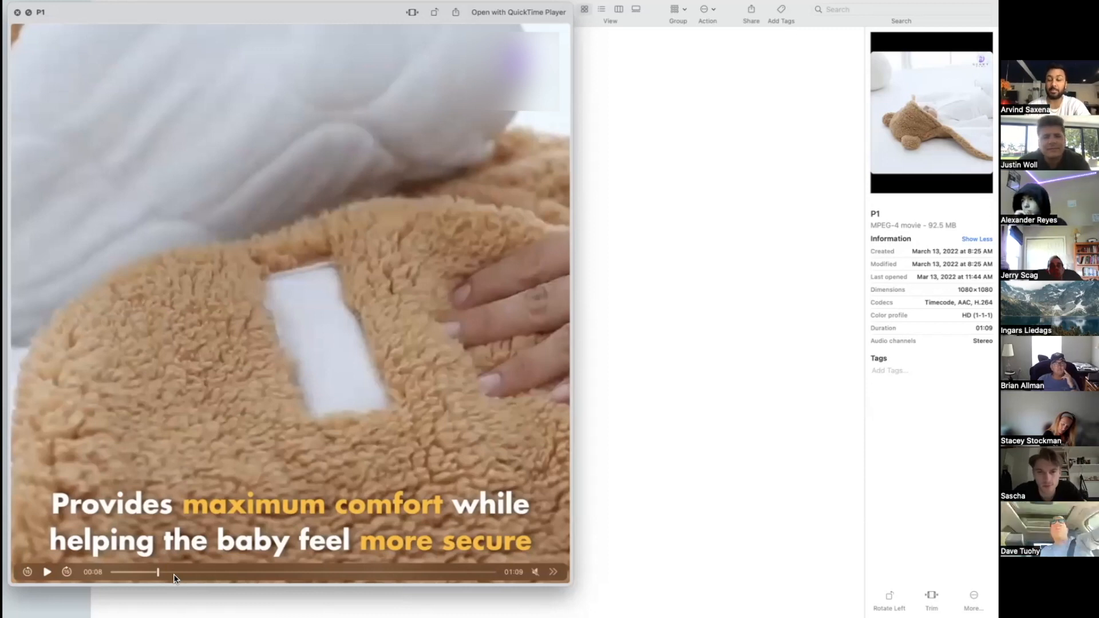
pyautogui.moveTo(157, 572); pyautogui.dragTo(194, 572)
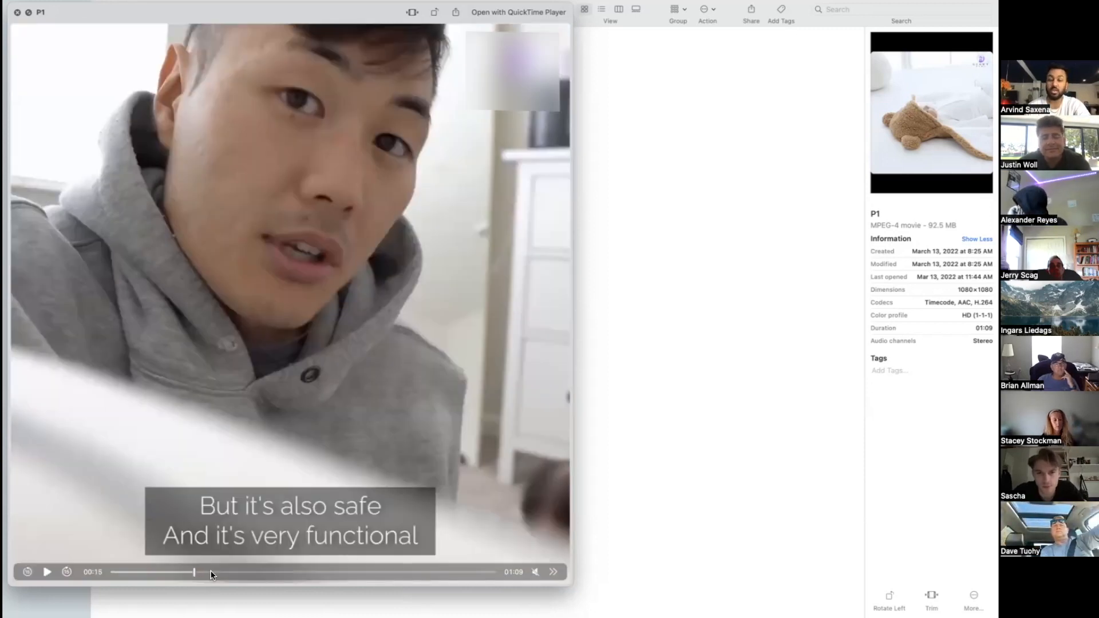
pyautogui.moveTo(195, 572); pyautogui.dragTo(212, 572)
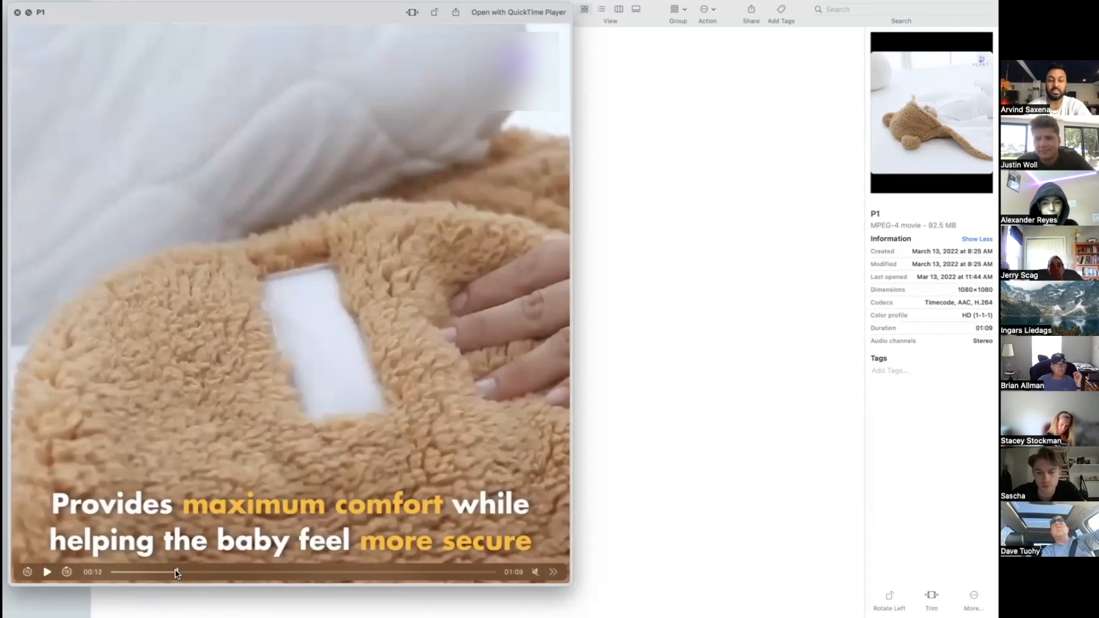
pyautogui.moveTo(176, 572); pyautogui.dragTo(208, 572)
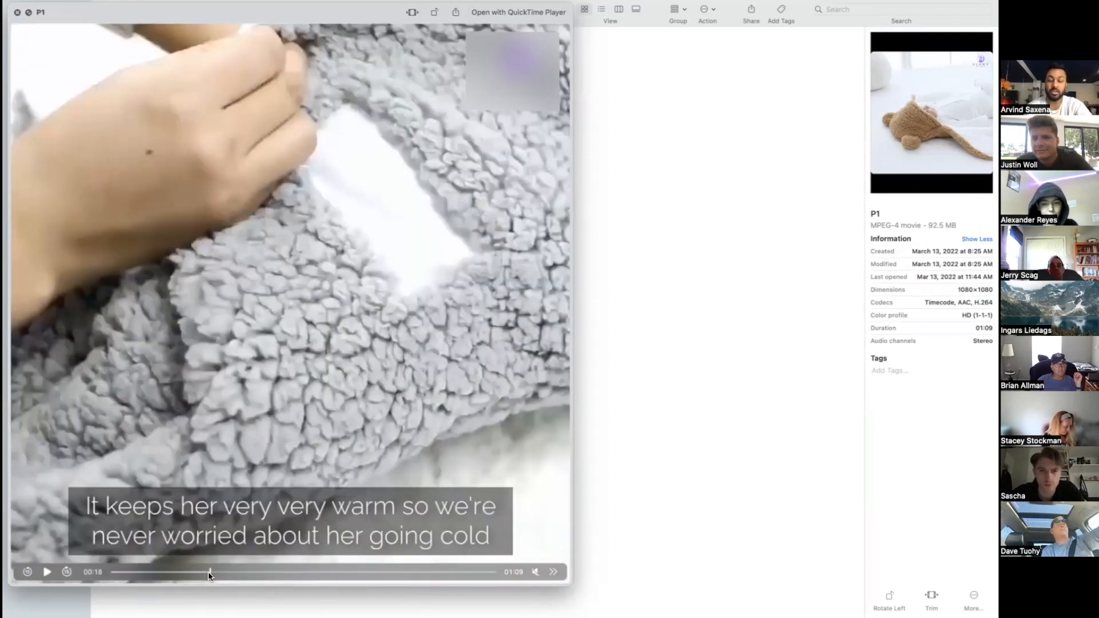
pyautogui.moveTo(206, 572); pyautogui.dragTo(166, 572)
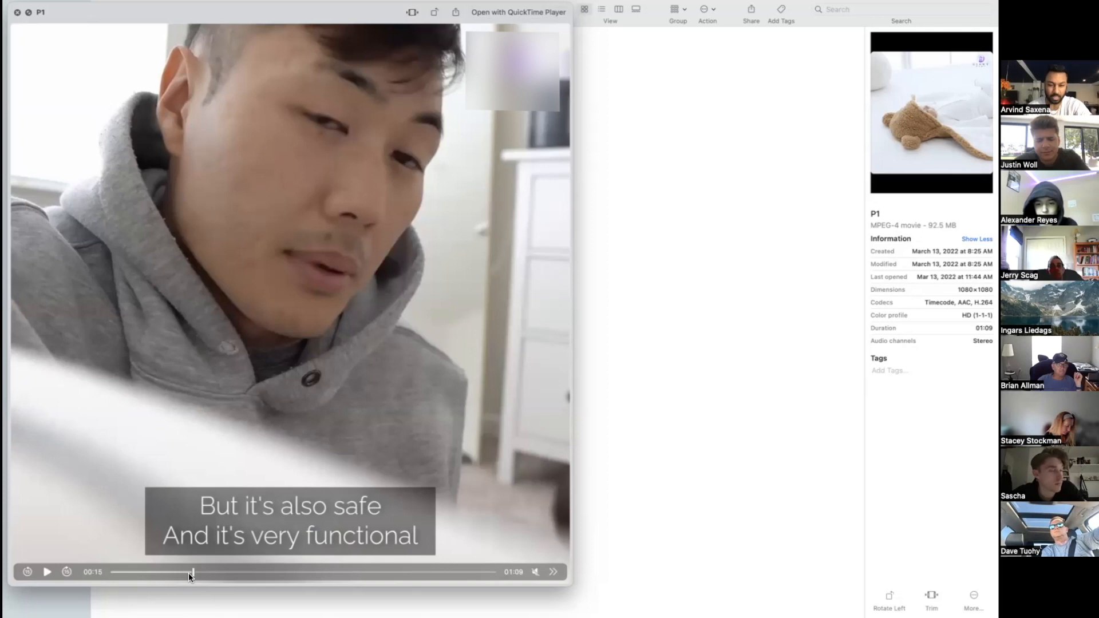
pyautogui.moveTo(191, 572); pyautogui.dragTo(181, 571)
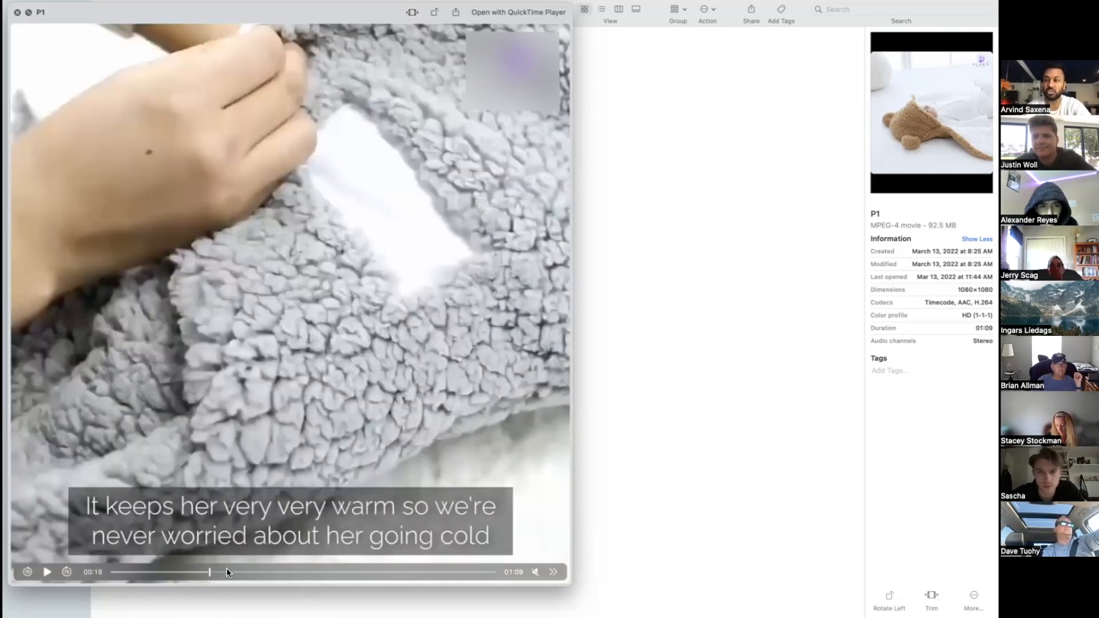
pyautogui.moveTo(208, 572); pyautogui.dragTo(253, 572)
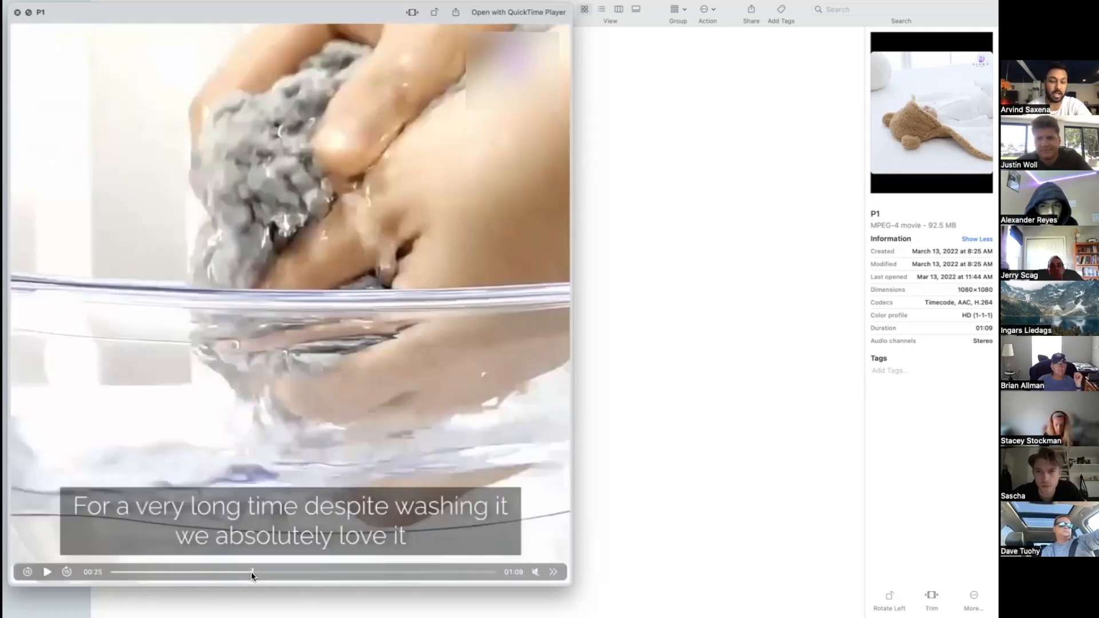
pyautogui.moveTo(252, 572); pyautogui.dragTo(274, 572)
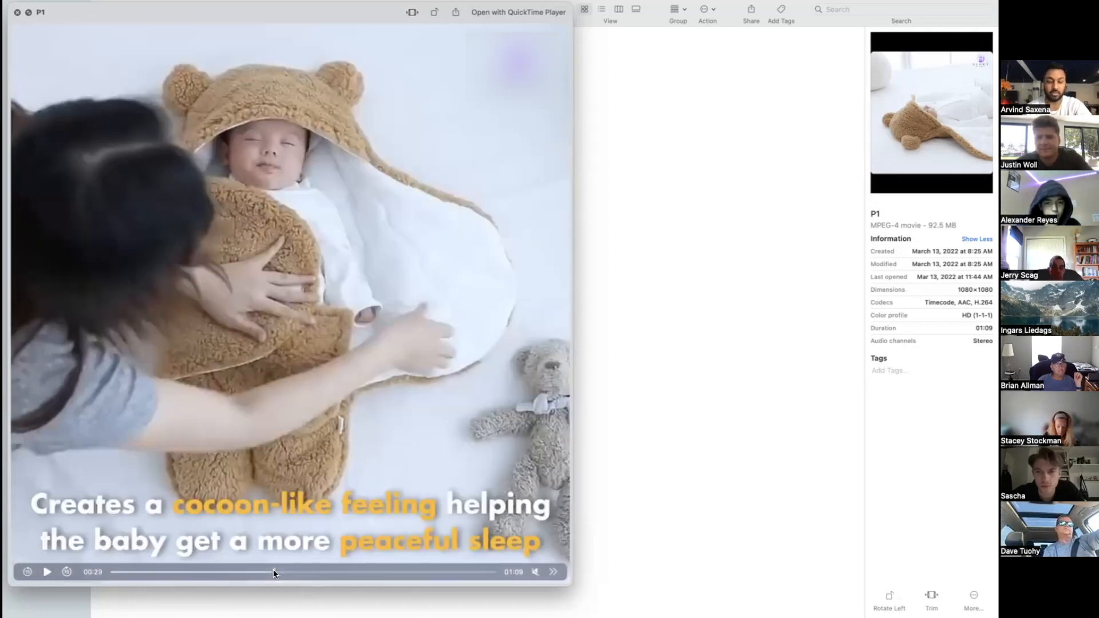
pyautogui.moveTo(274, 574); pyautogui.dragTo(290, 573)
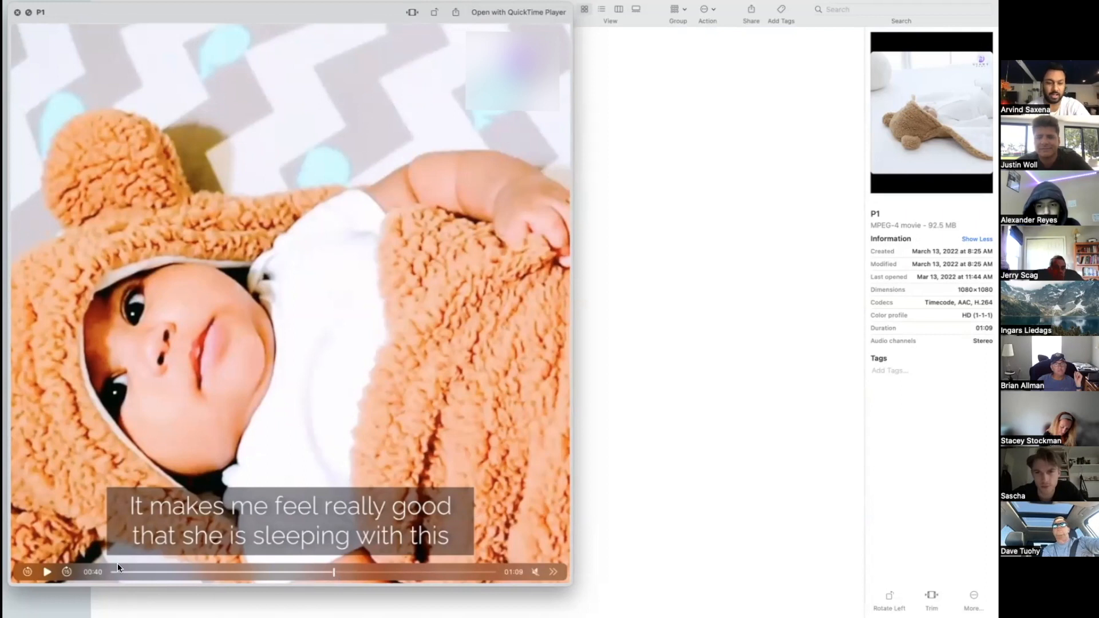
pyautogui.moveTo(334, 572); pyautogui.dragTo(116, 572)
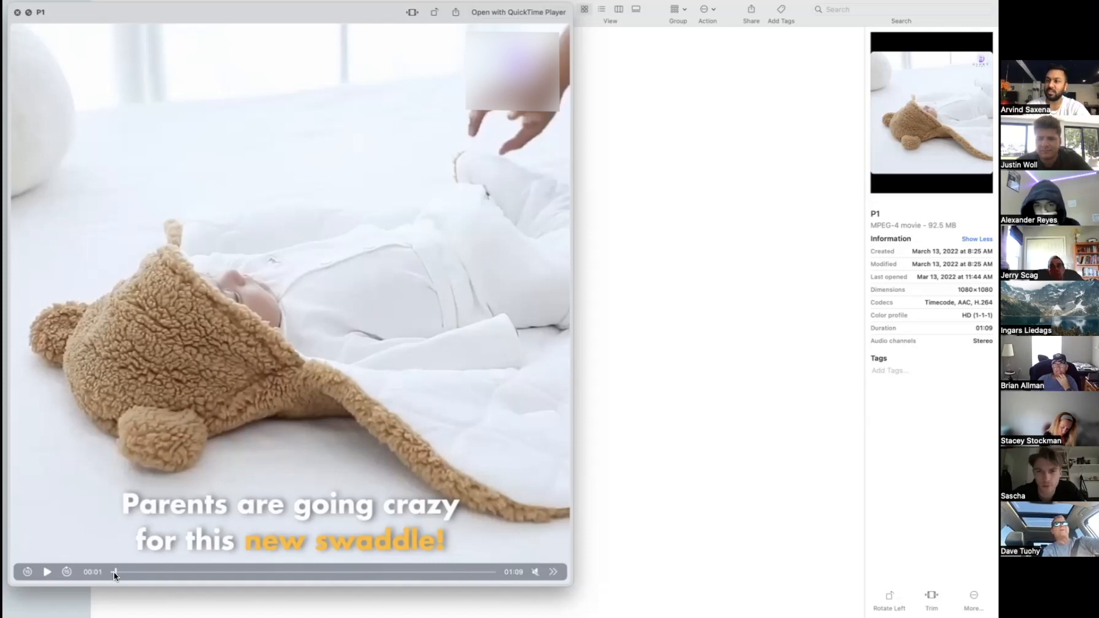
# Scrub the P1 swaddle ad forward to its closing 'Click Shop Now!' card
pyautogui.moveTo(115, 571); pyautogui.dragTo(133, 571)
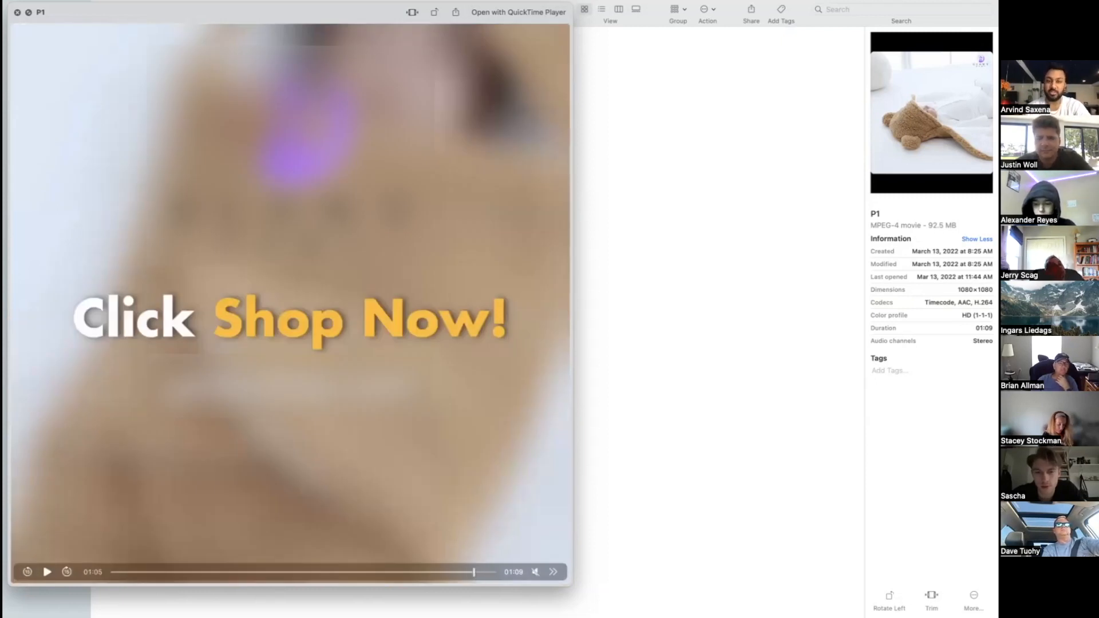
pyautogui.moveTo(513, 175)
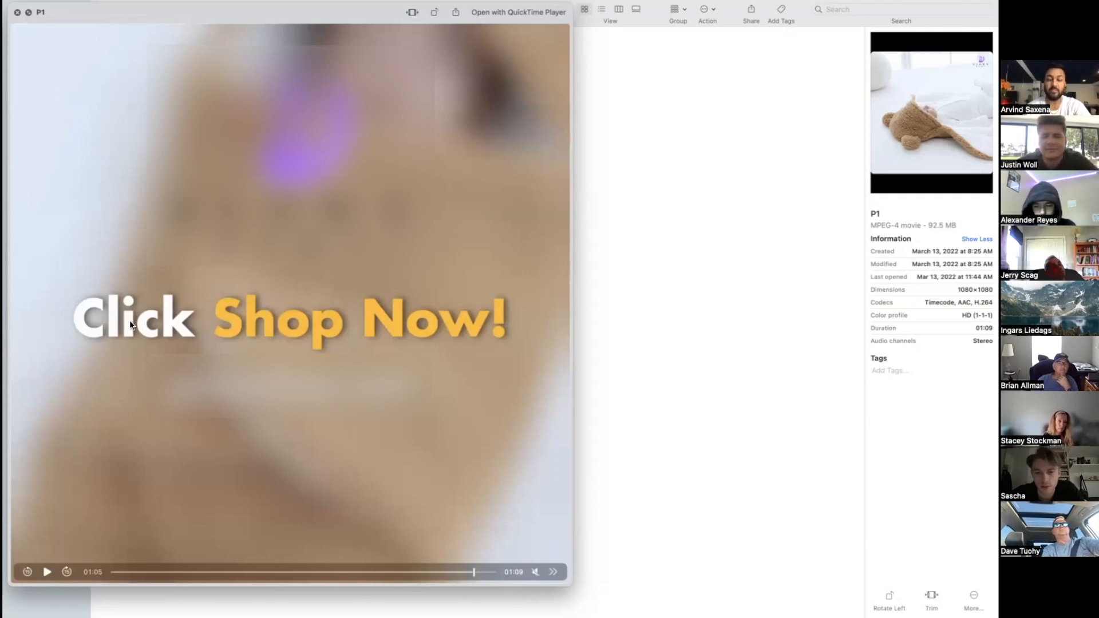
pyautogui.moveTo(500, 323)
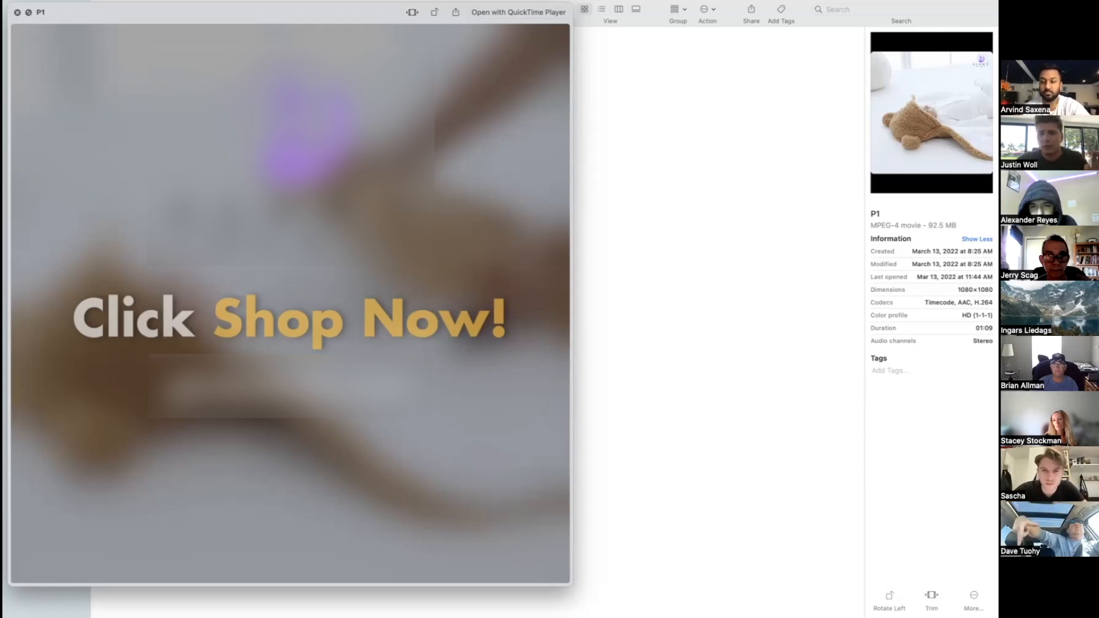
pyautogui.moveTo(663, 21)
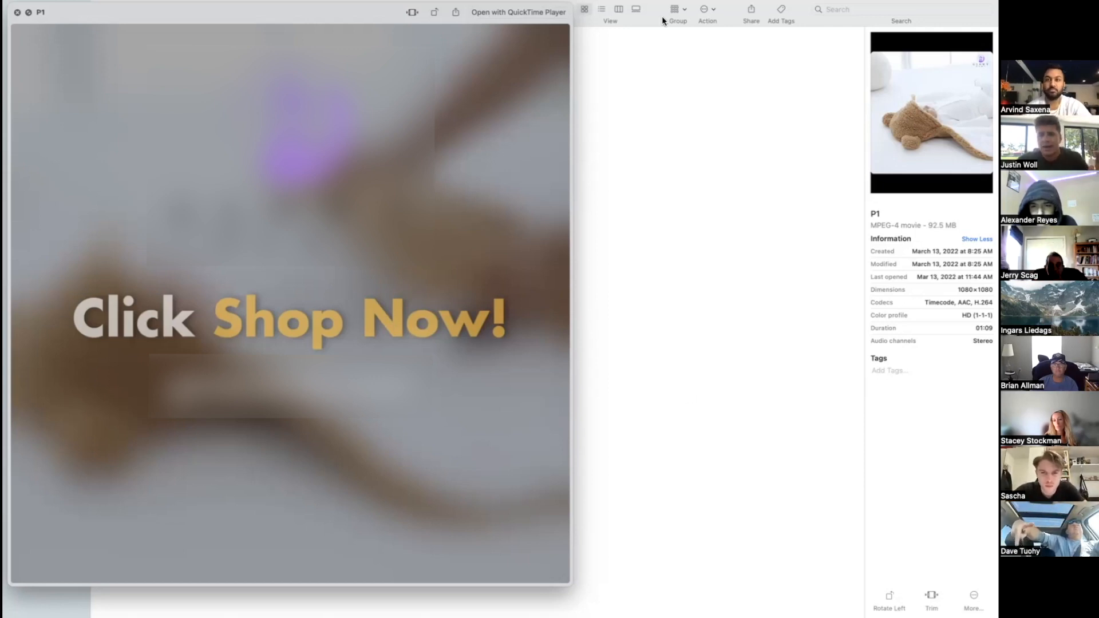
pyautogui.moveTo(470, 612)
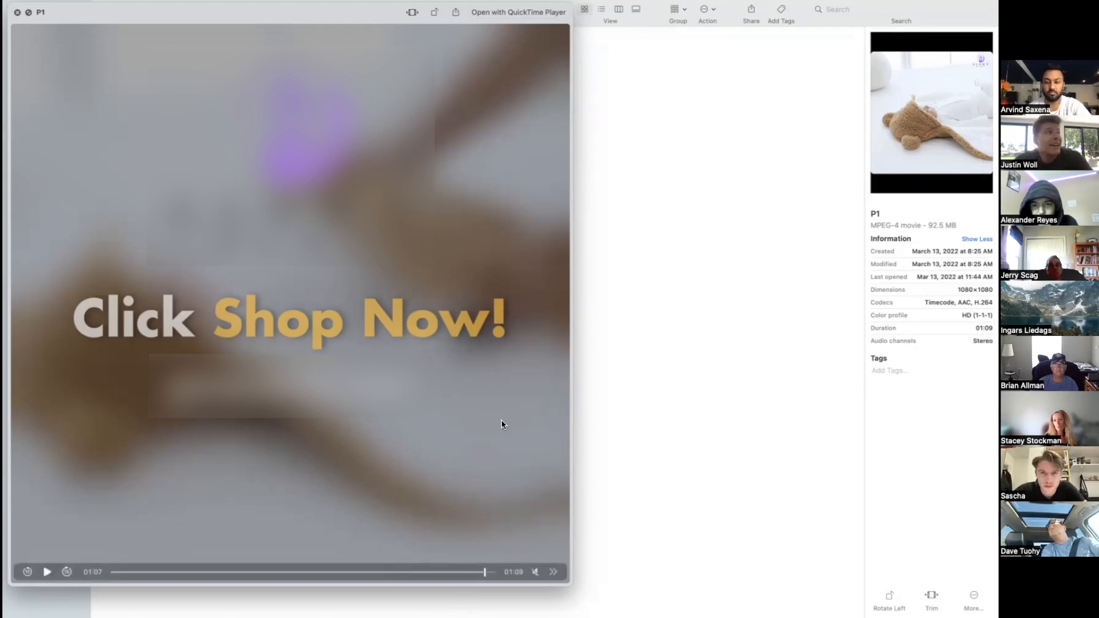
pyautogui.moveTo(610, 381)
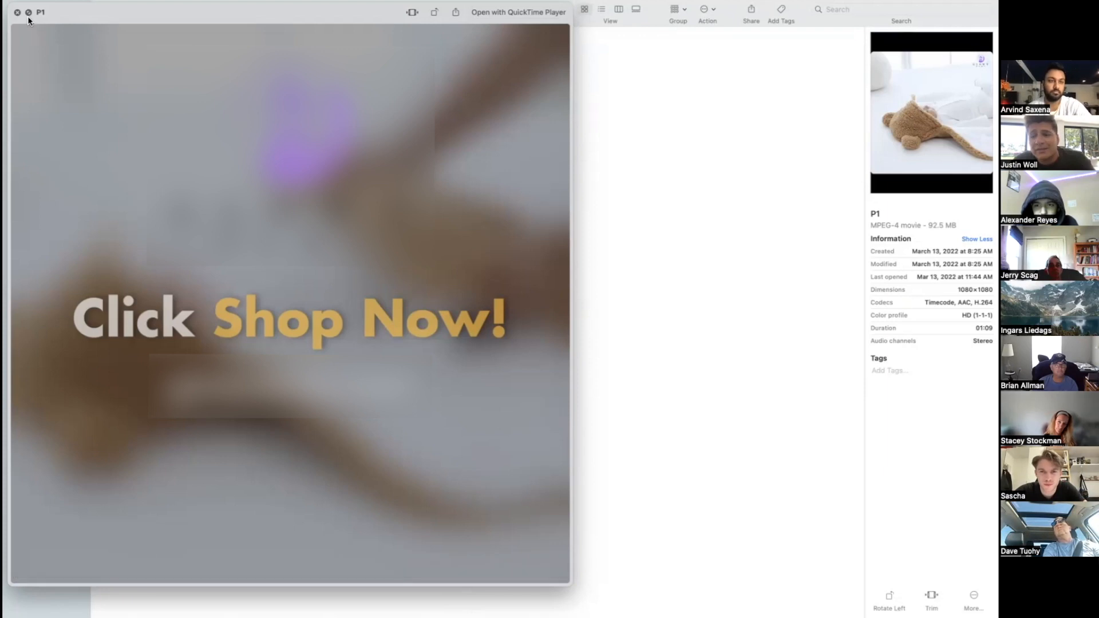
pyautogui.moveTo(68, 15)
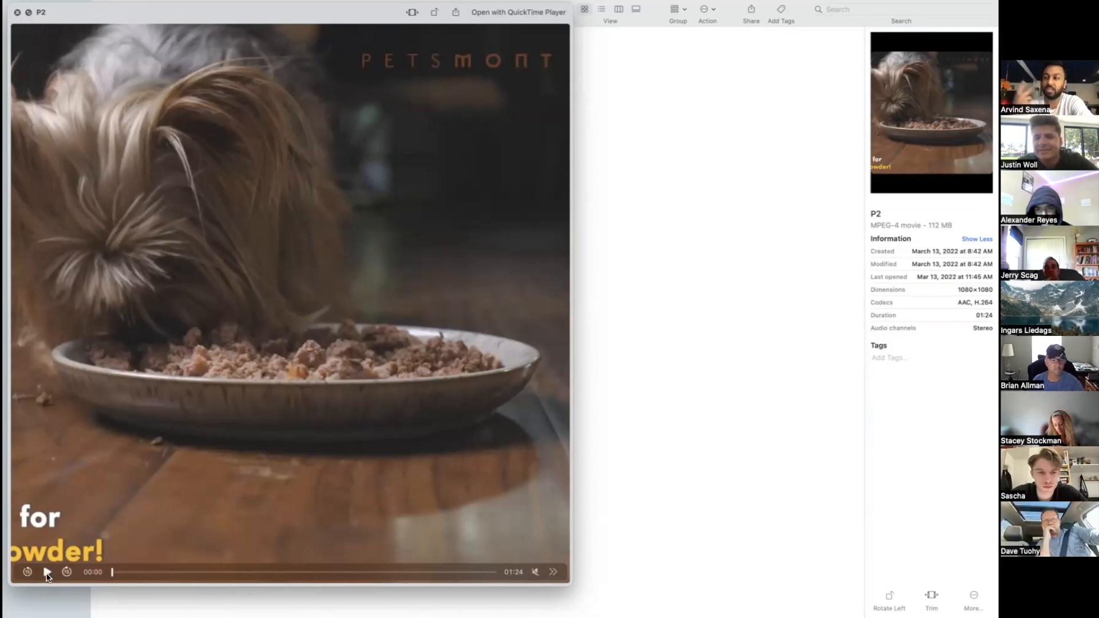
# Play the P2 Petsmont ad with brief pauses on the Immune Support jar, dog sniffing, and product shot
pyautogui.click(47, 573)
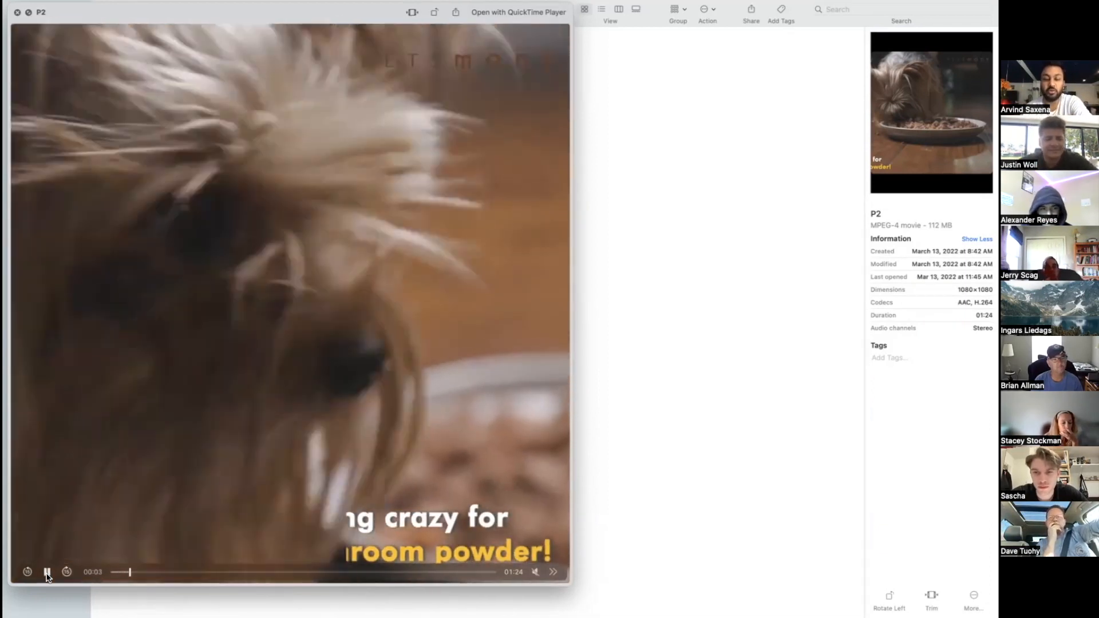
pyautogui.click(47, 572)
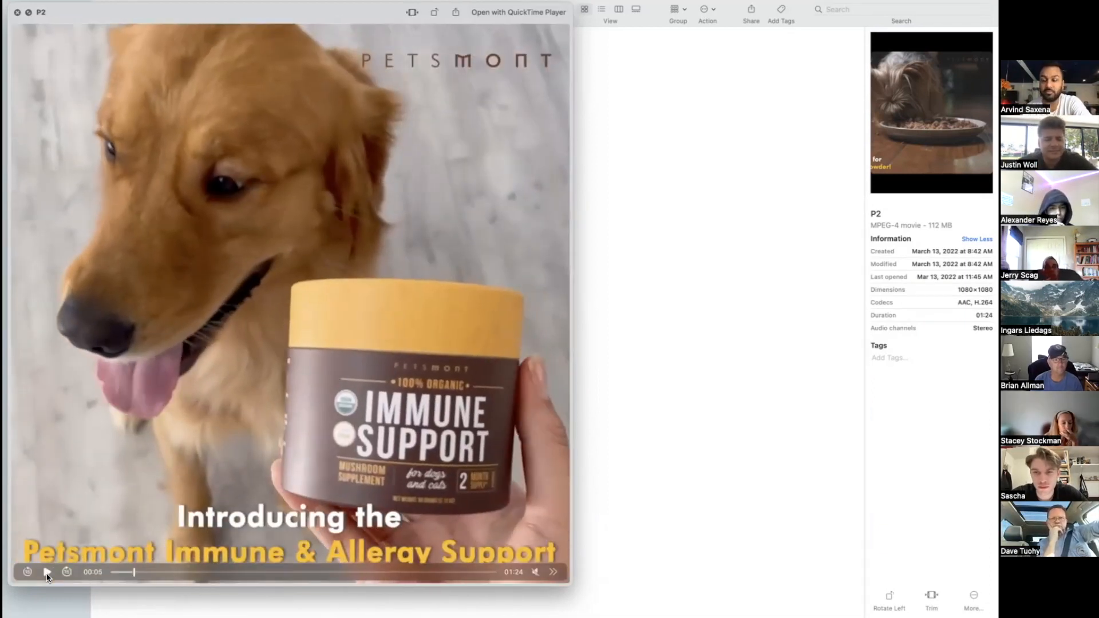
pyautogui.click(46, 573)
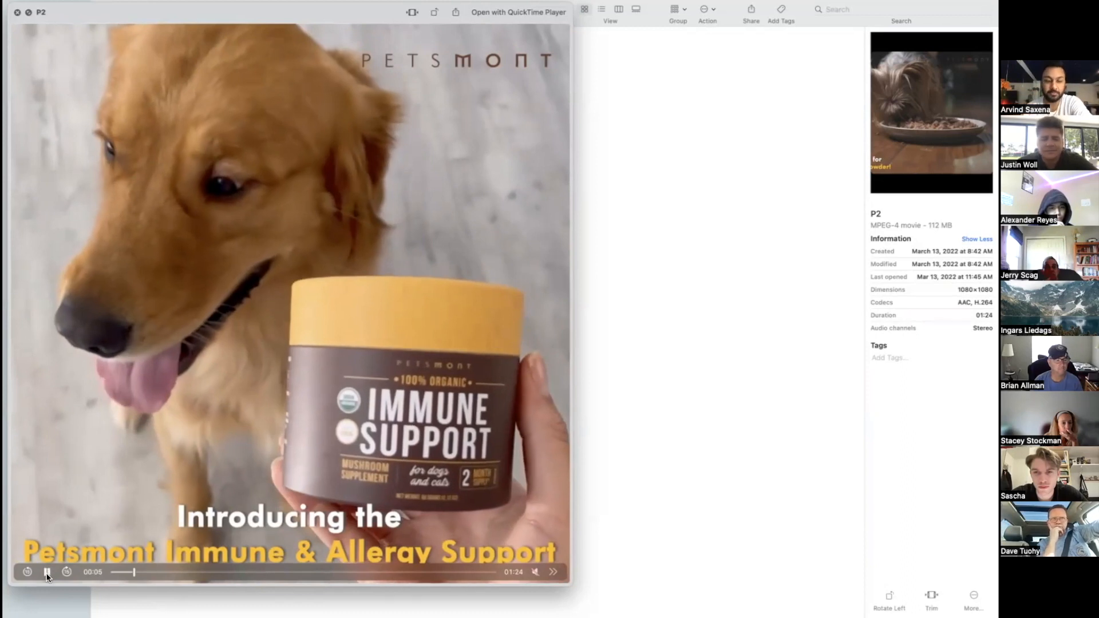
pyautogui.click(45, 573)
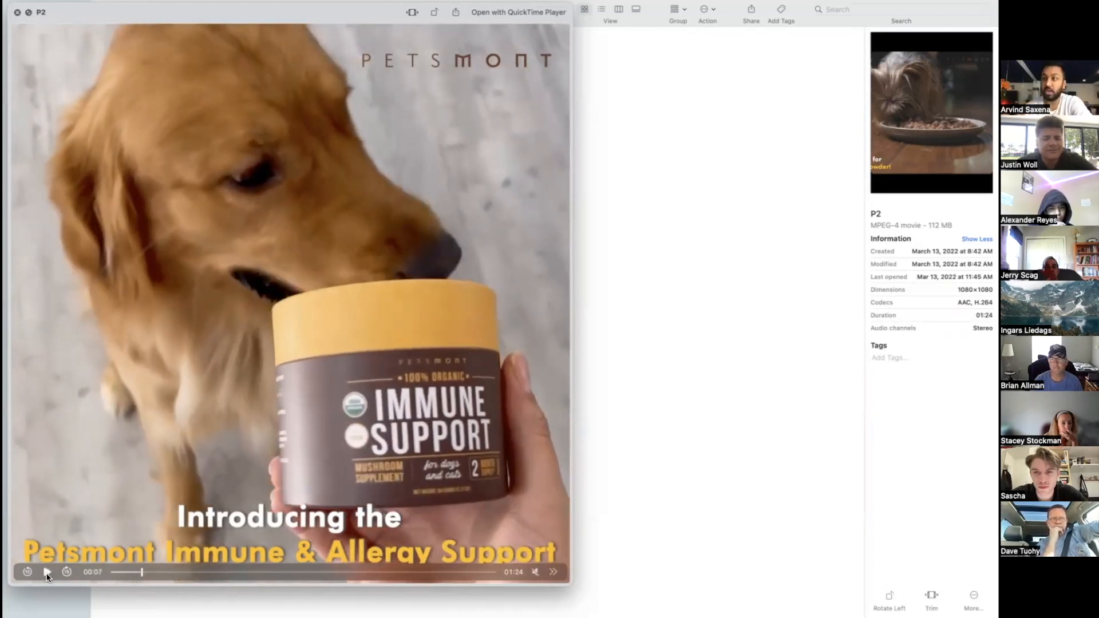
pyautogui.click(48, 572)
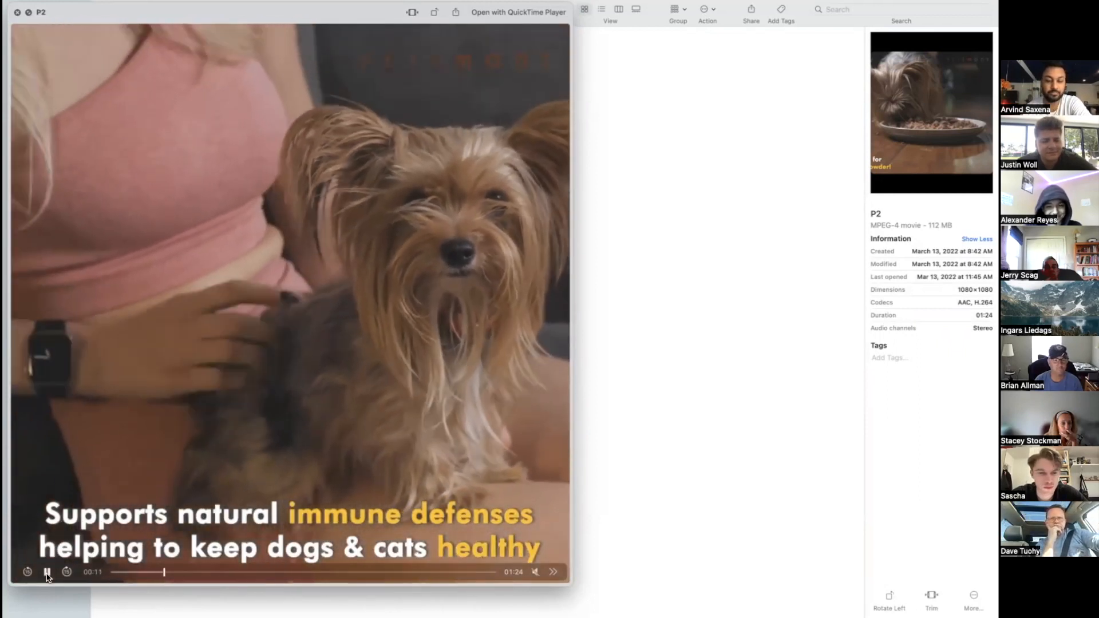
pyautogui.click(47, 572)
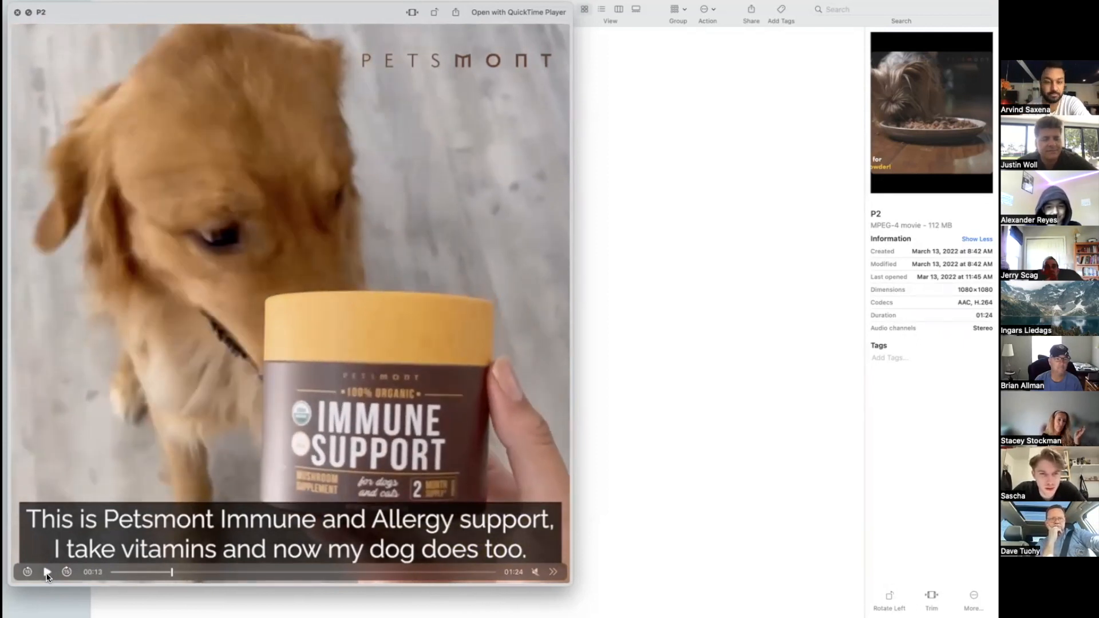
pyautogui.click(46, 572)
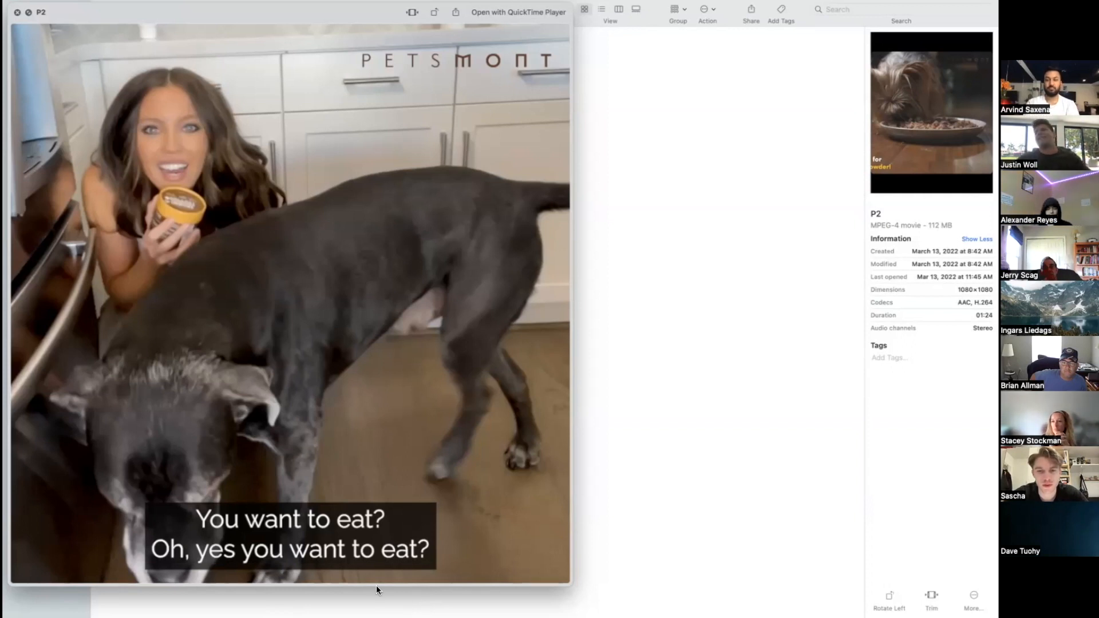
pyautogui.moveTo(406, 101)
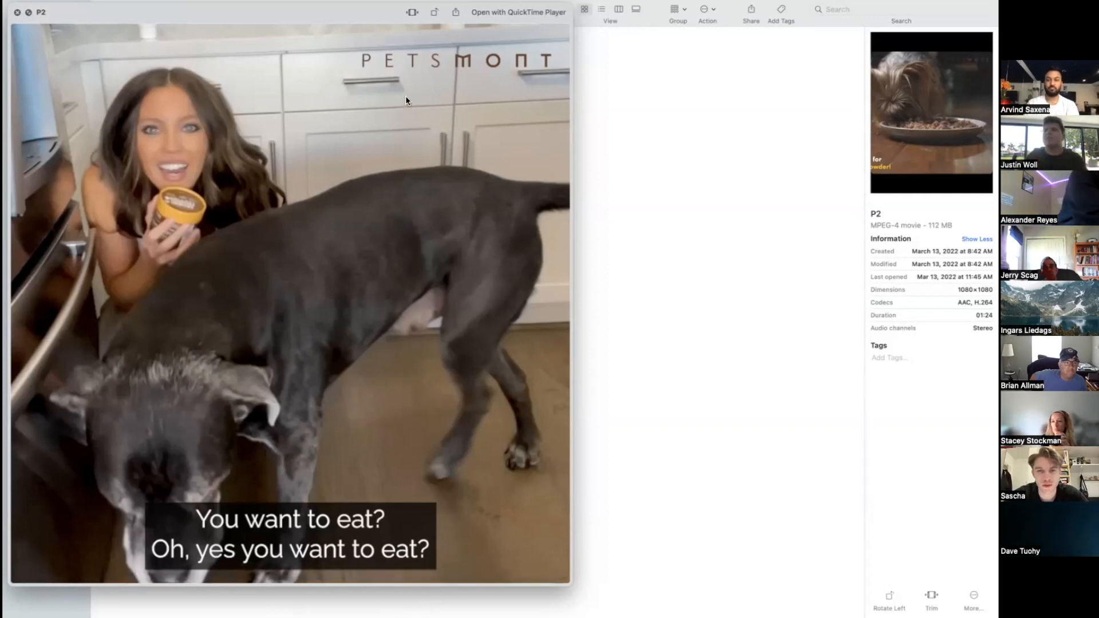
pyautogui.moveTo(471, 356)
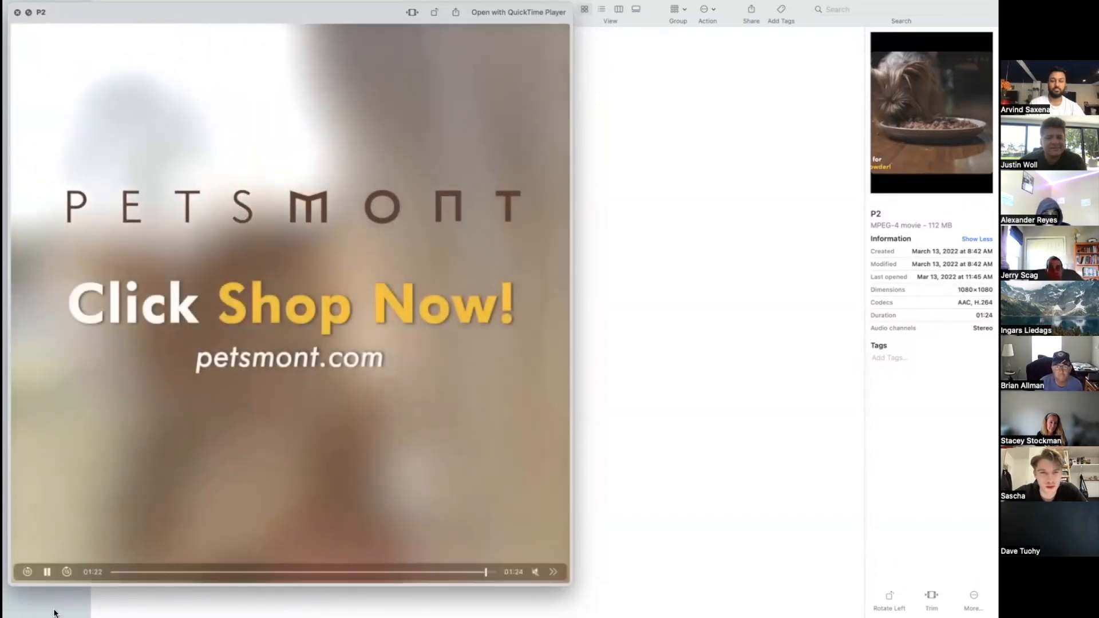
# Pause the P2 ad and scrub through its sprinkle, kitchen feeding, Jackson eating, and sofa-hug scenes
pyautogui.click(46, 572)
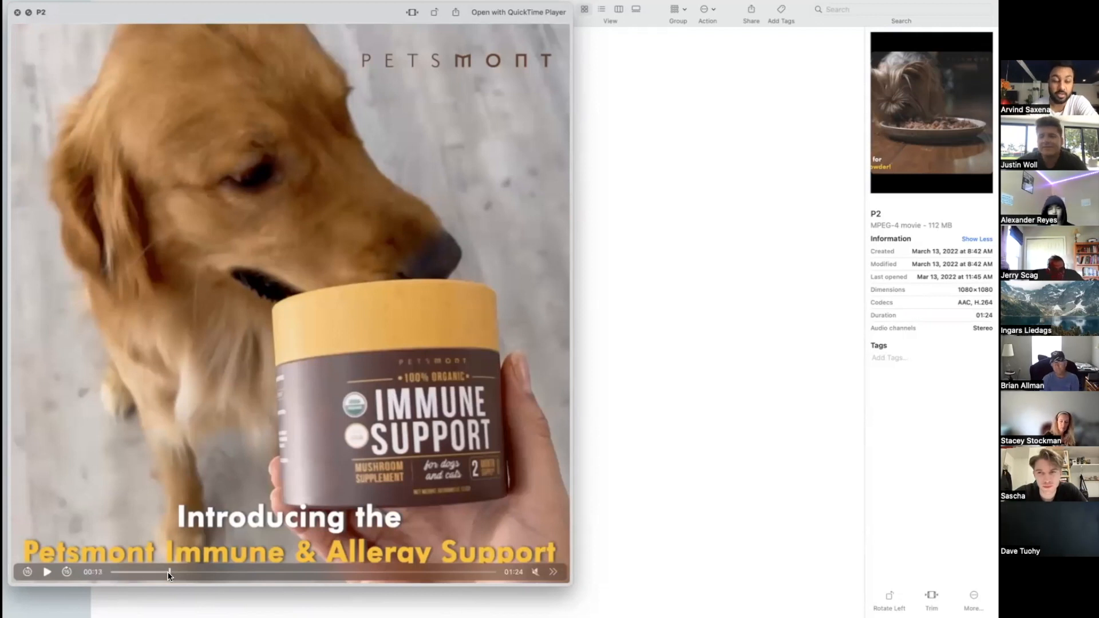
pyautogui.moveTo(171, 572); pyautogui.dragTo(206, 572)
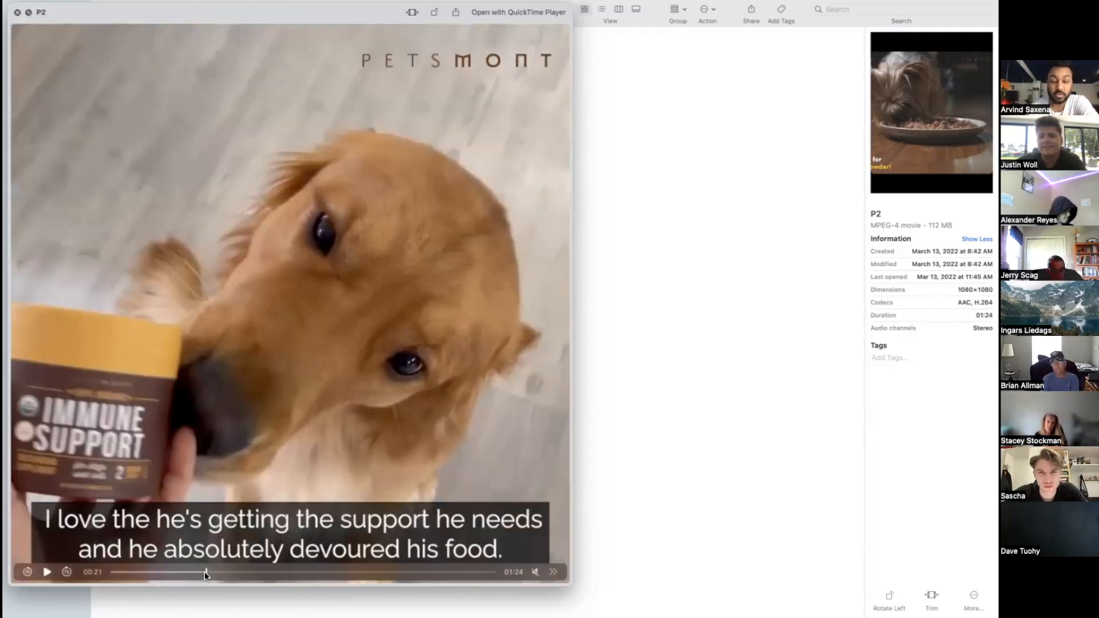
pyautogui.moveTo(206, 572); pyautogui.dragTo(226, 572)
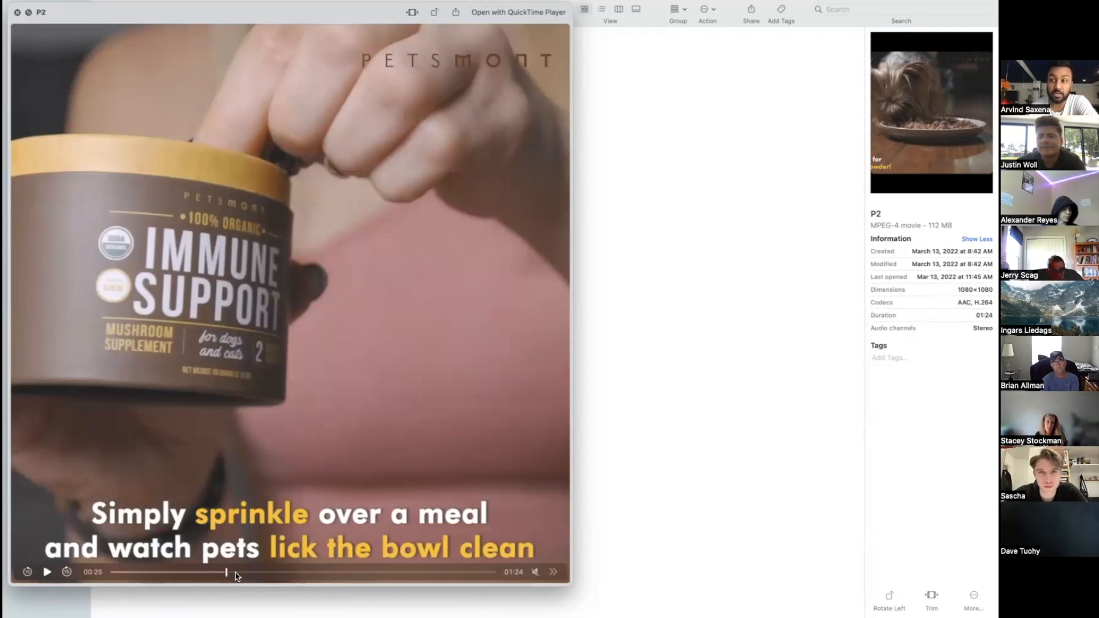
pyautogui.moveTo(226, 573); pyautogui.dragTo(247, 572)
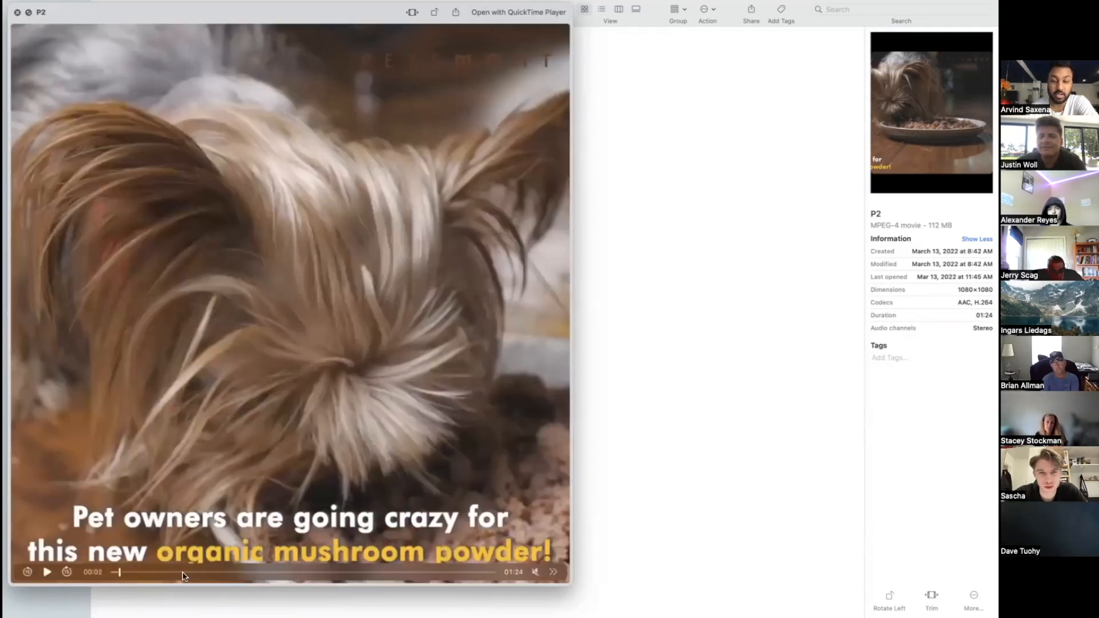
pyautogui.moveTo(116, 572); pyautogui.dragTo(224, 572)
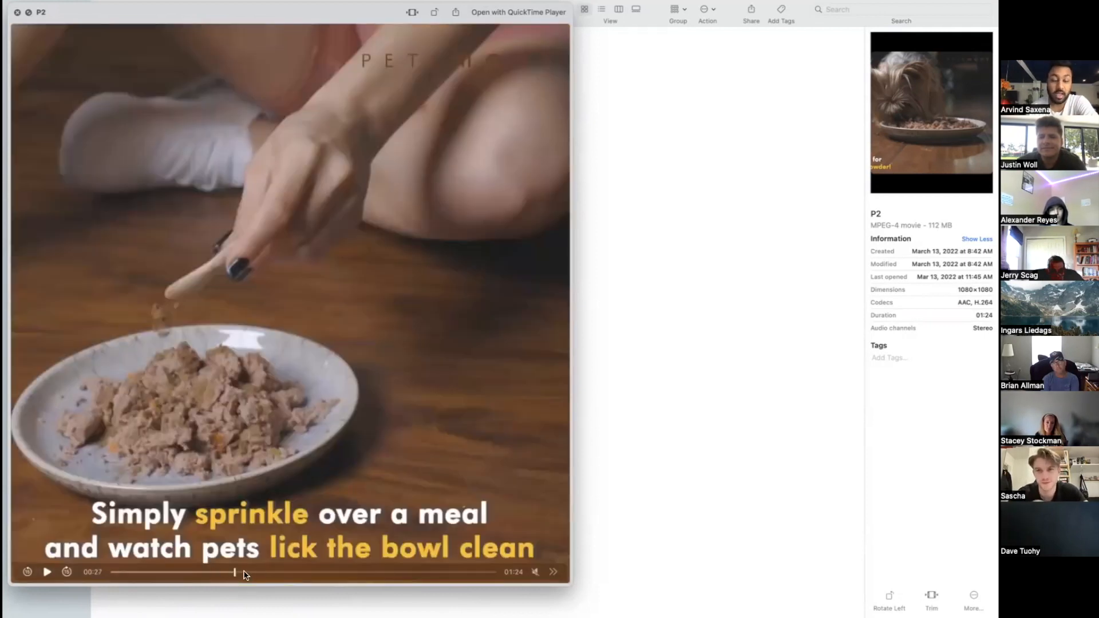
pyautogui.moveTo(234, 572); pyautogui.dragTo(280, 573)
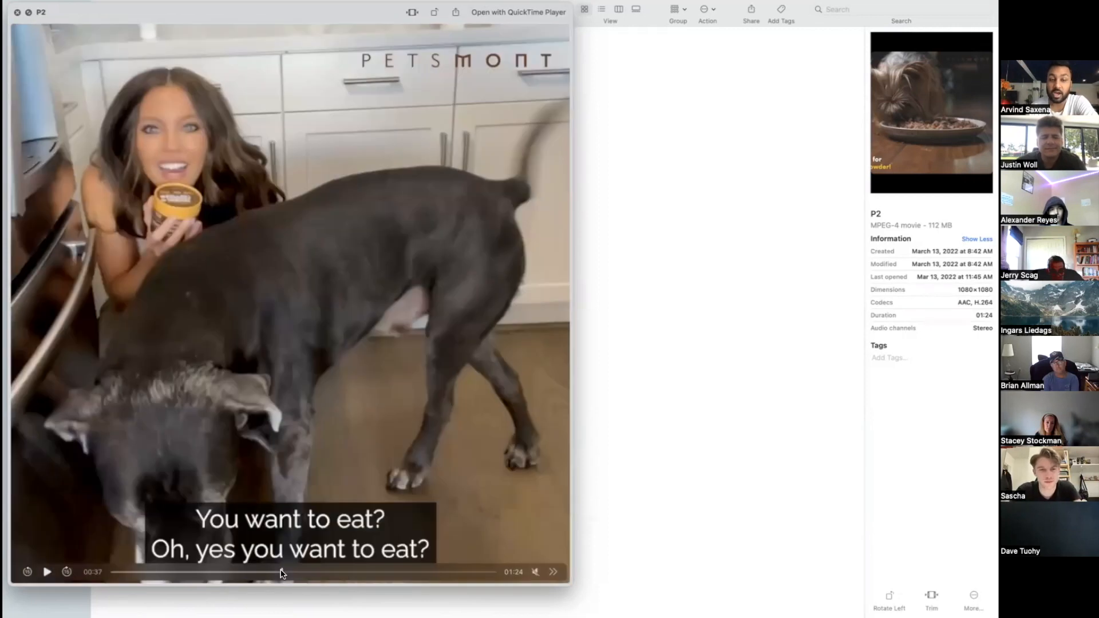
pyautogui.moveTo(281, 572); pyautogui.dragTo(303, 573)
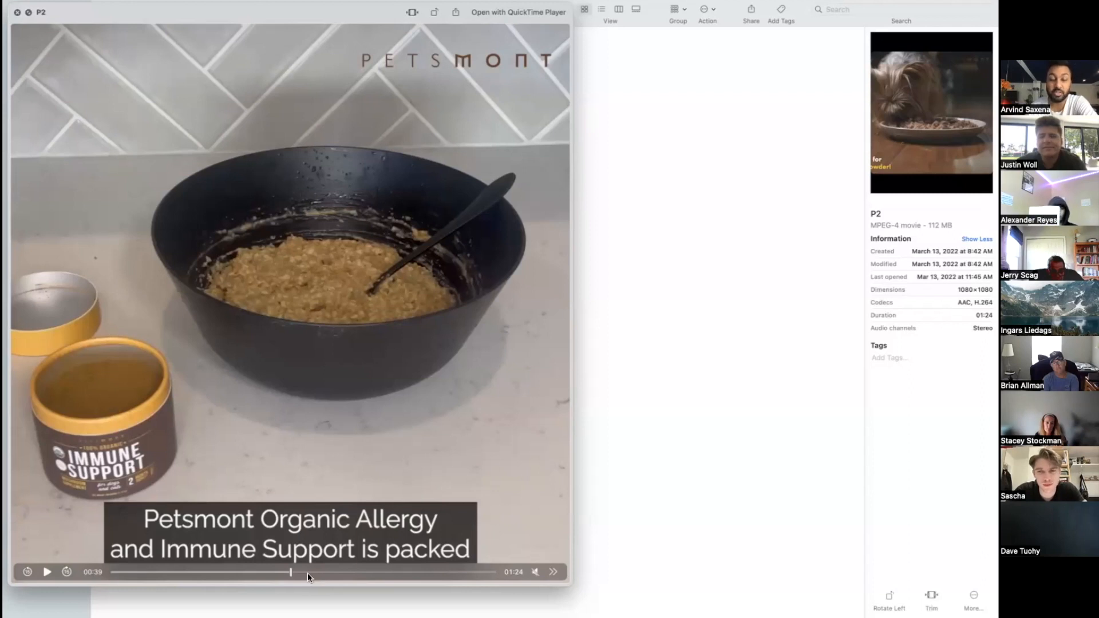
pyautogui.moveTo(290, 573); pyautogui.dragTo(324, 572)
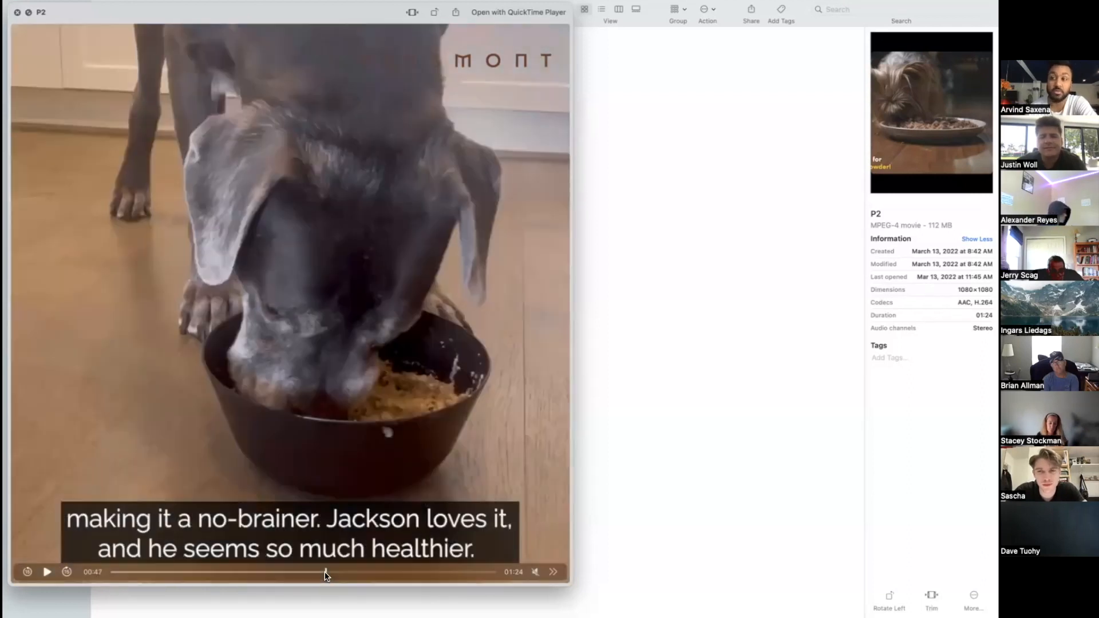
pyautogui.moveTo(324, 572); pyautogui.dragTo(352, 572)
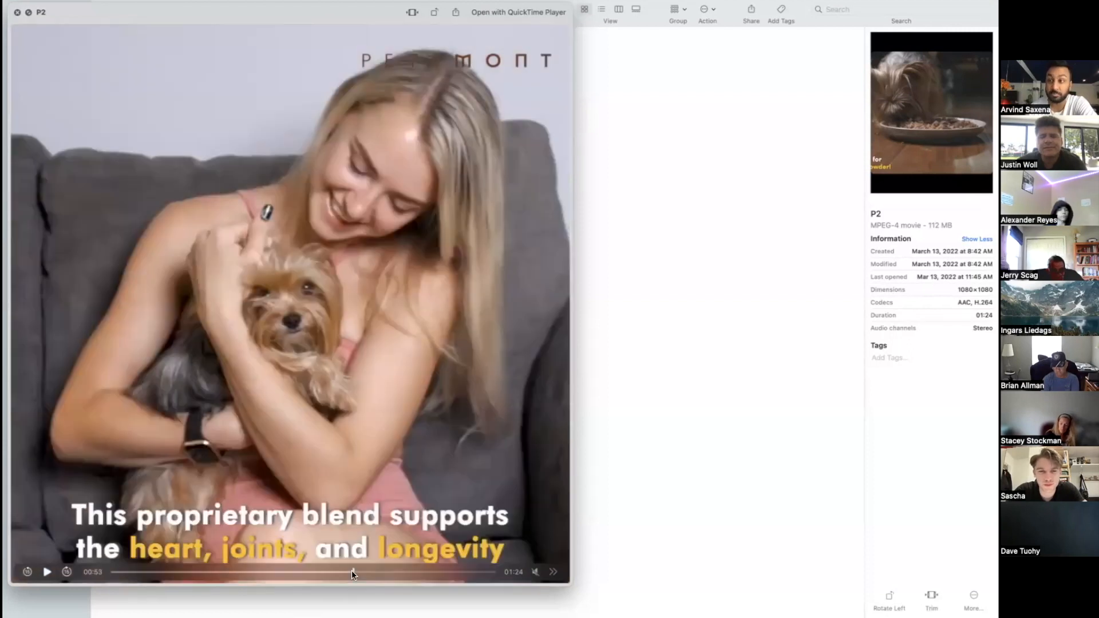
pyautogui.moveTo(371, 589)
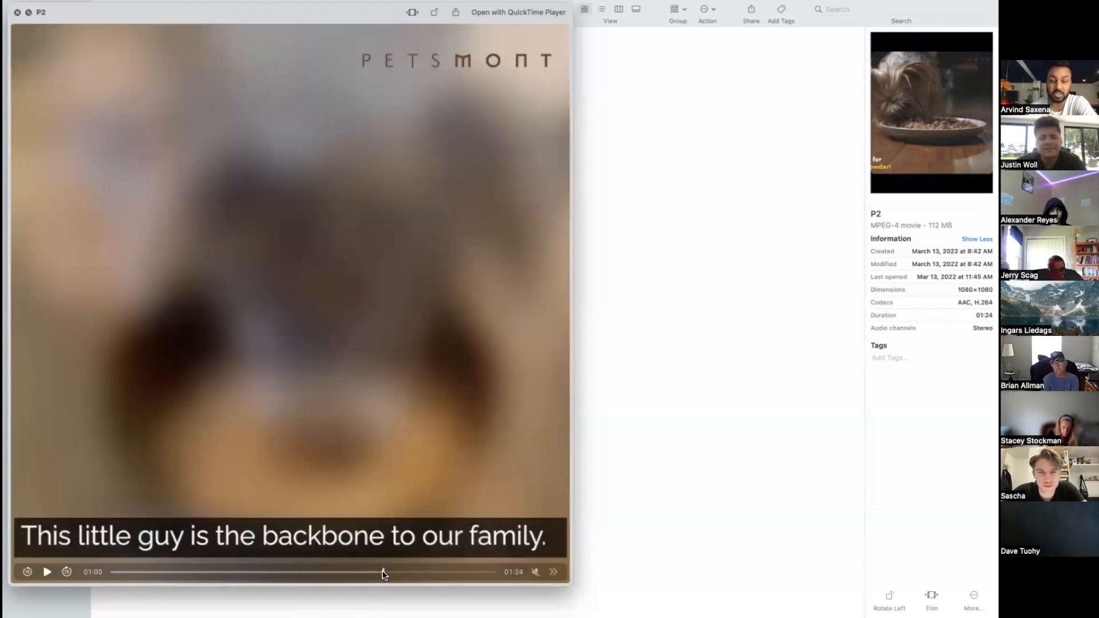
# Pause on the jar testimonial, then scrub to the long-active-life testimonial and 'Click Shop Now!' card
pyautogui.click(48, 587)
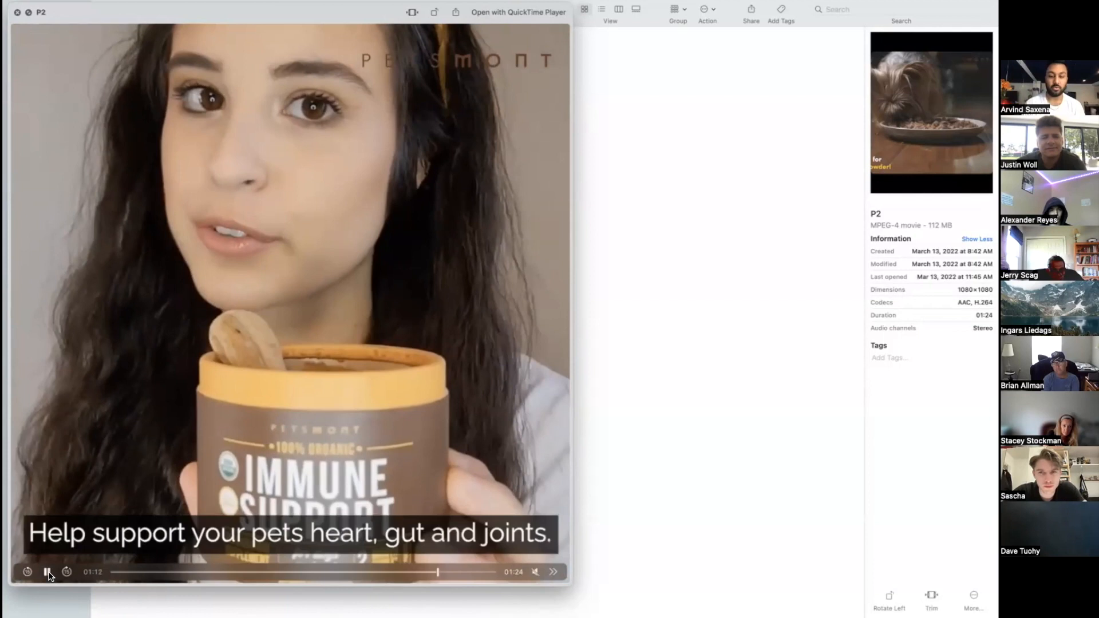
pyautogui.click(47, 572)
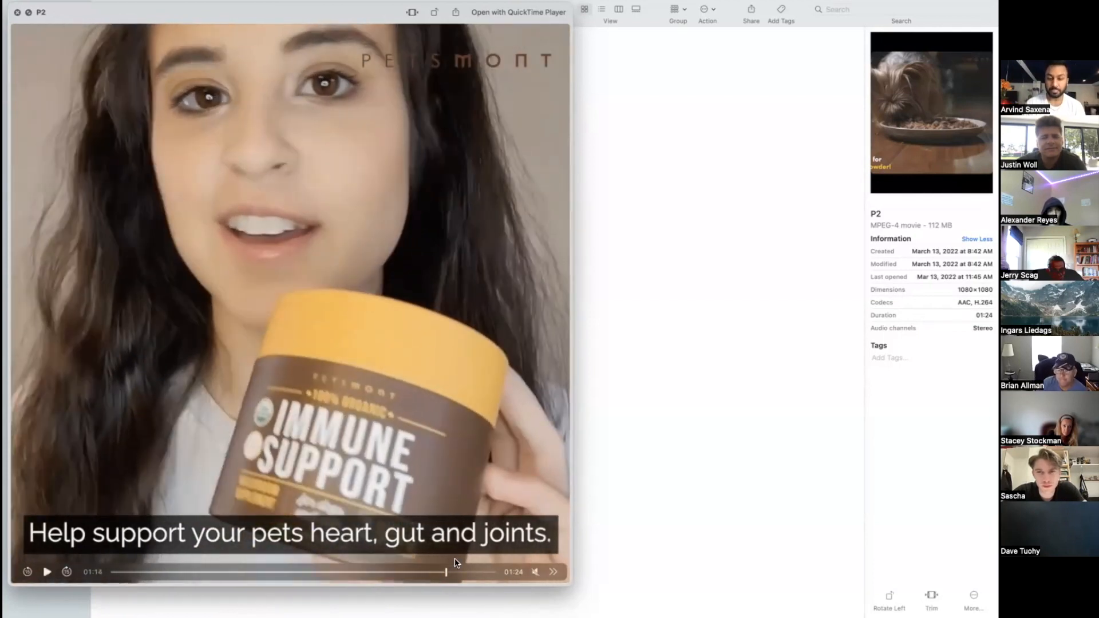
pyautogui.moveTo(446, 572); pyautogui.dragTo(467, 572)
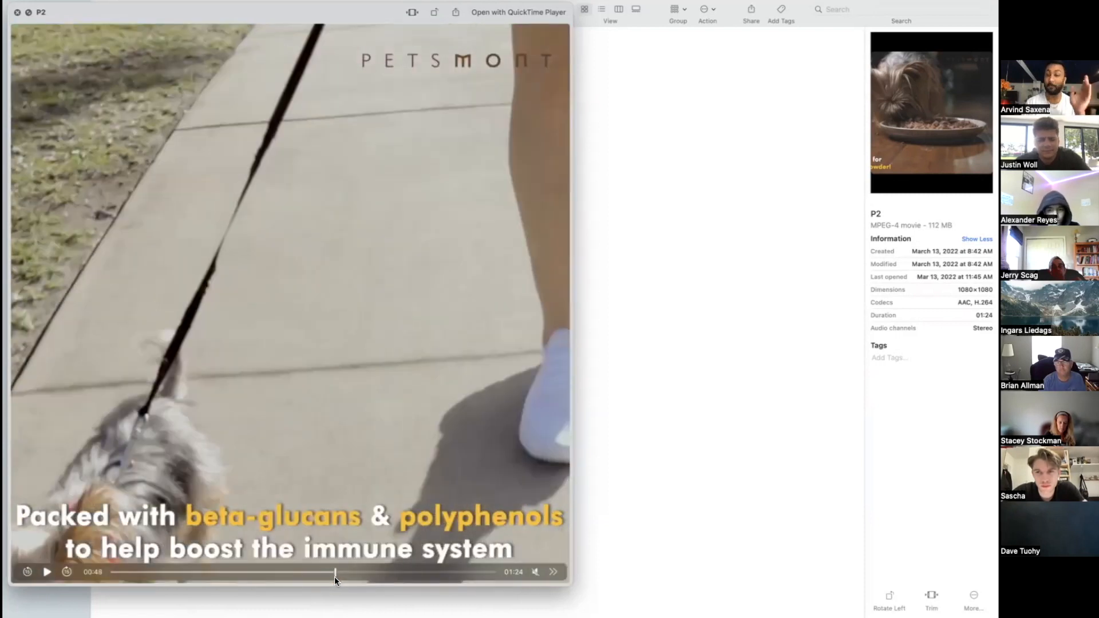
pyautogui.moveTo(335, 572); pyautogui.dragTo(363, 571)
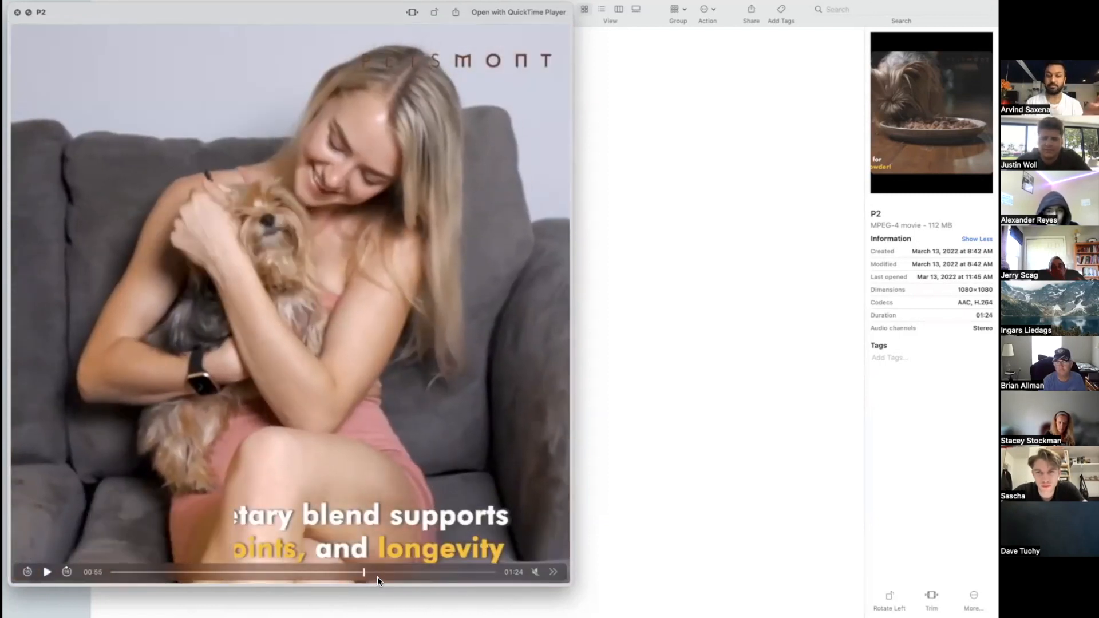
pyautogui.moveTo(363, 572); pyautogui.dragTo(390, 572)
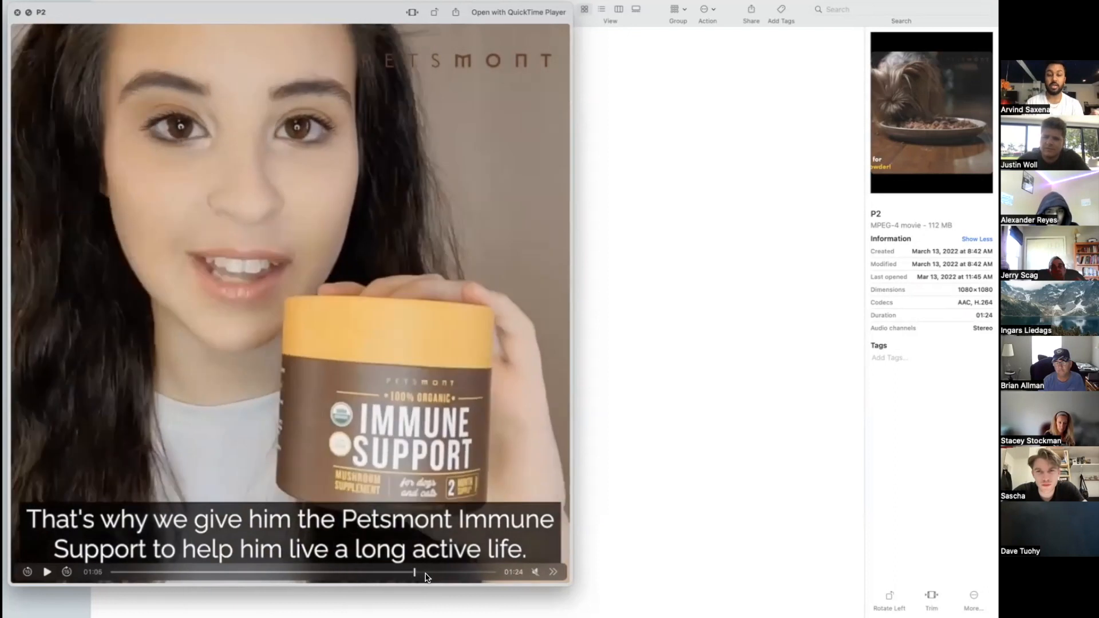
pyautogui.moveTo(413, 572); pyautogui.dragTo(447, 572)
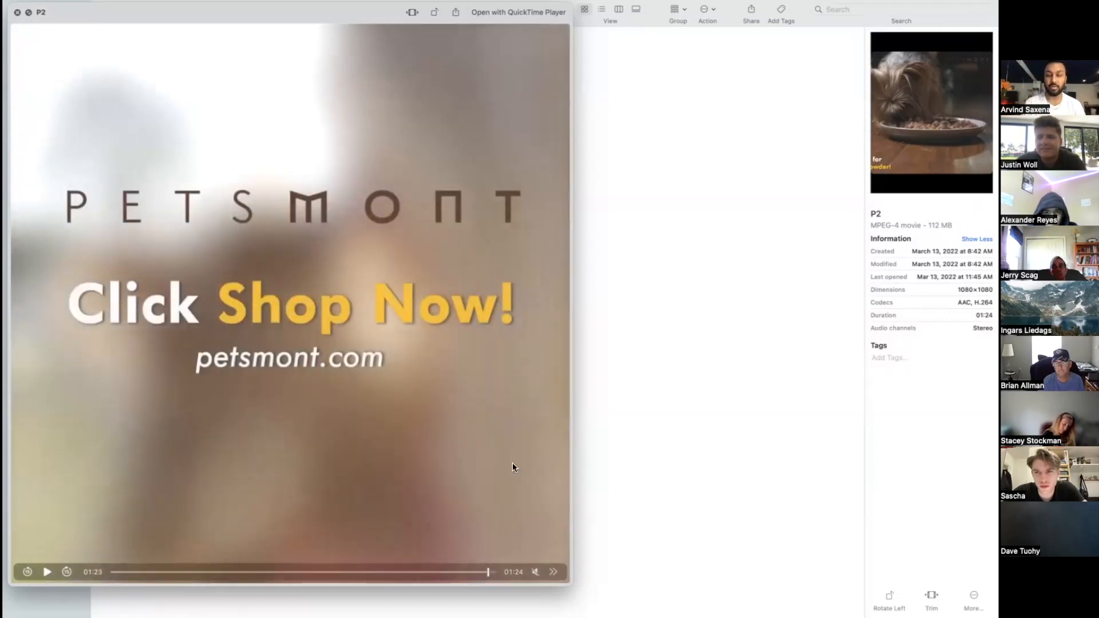
pyautogui.moveTo(19, 200)
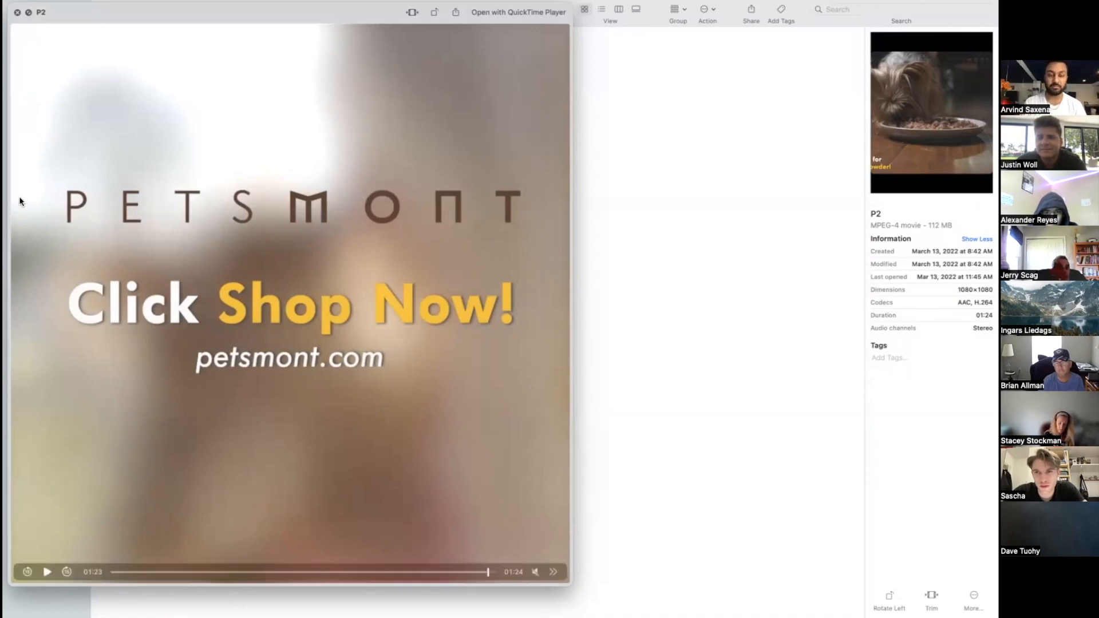
pyautogui.moveTo(96, 291)
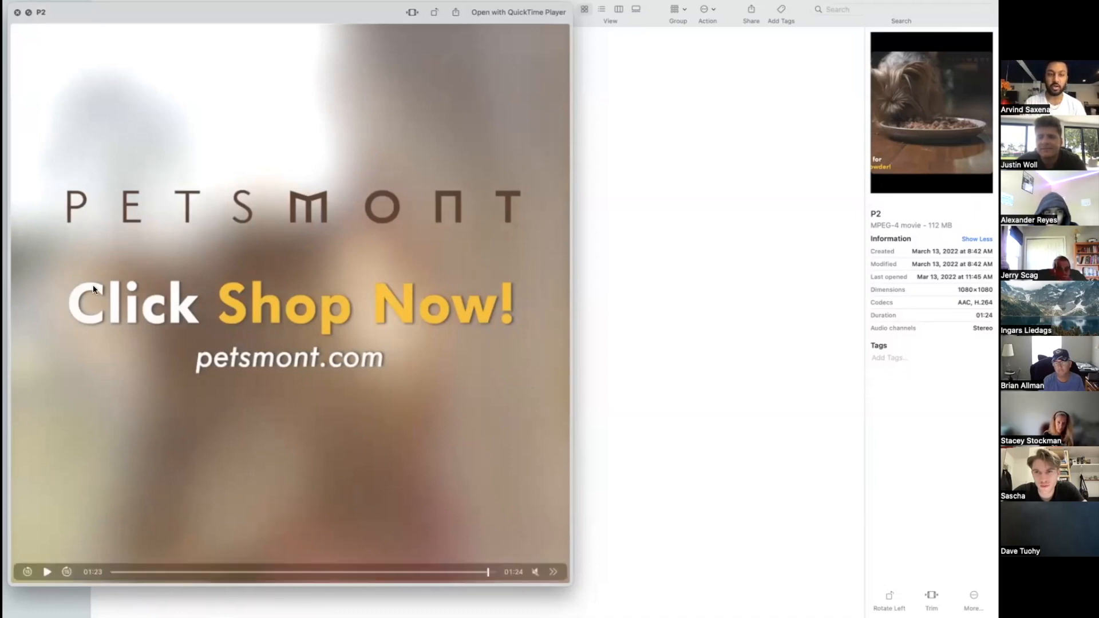
pyautogui.moveTo(480, 319)
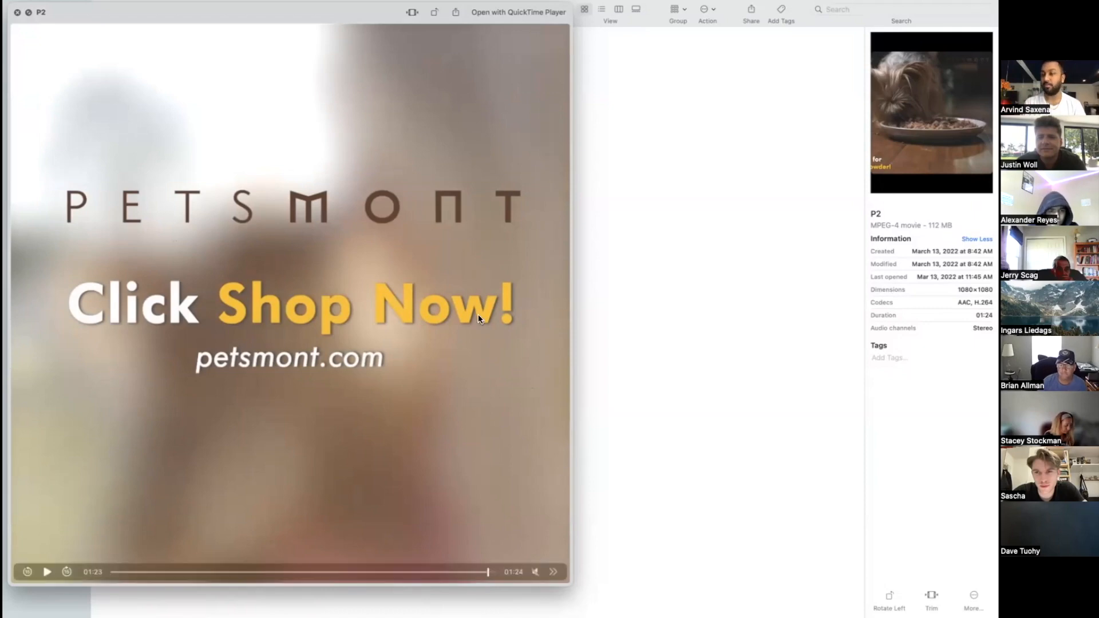